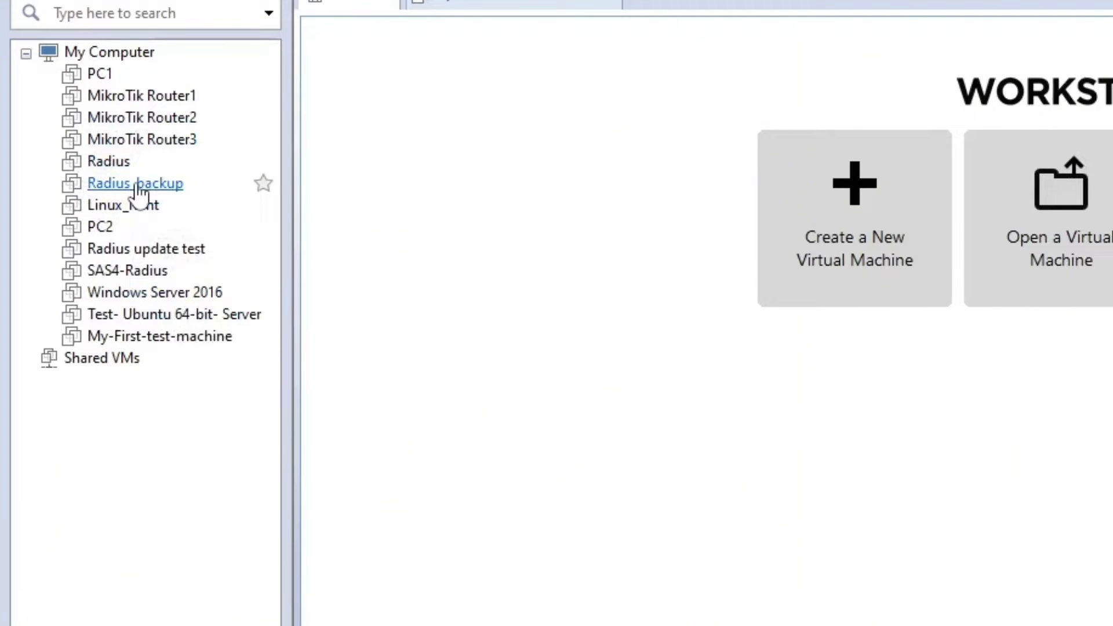
Power on the Radius_backup virtual machine from its Library context menu
right_click(135, 184)
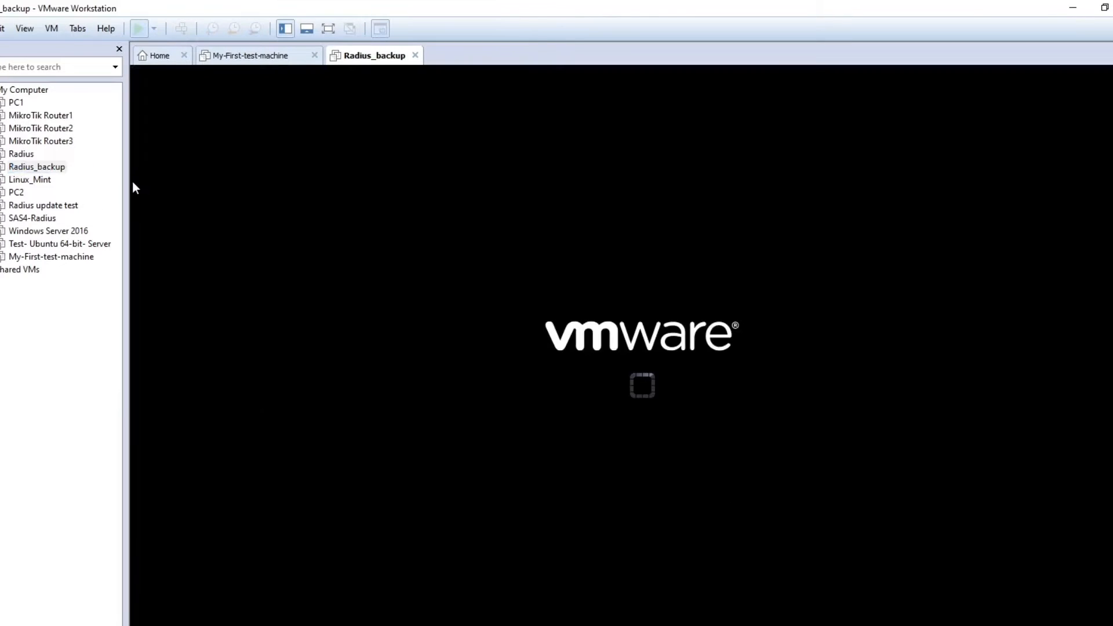
click(138, 28)
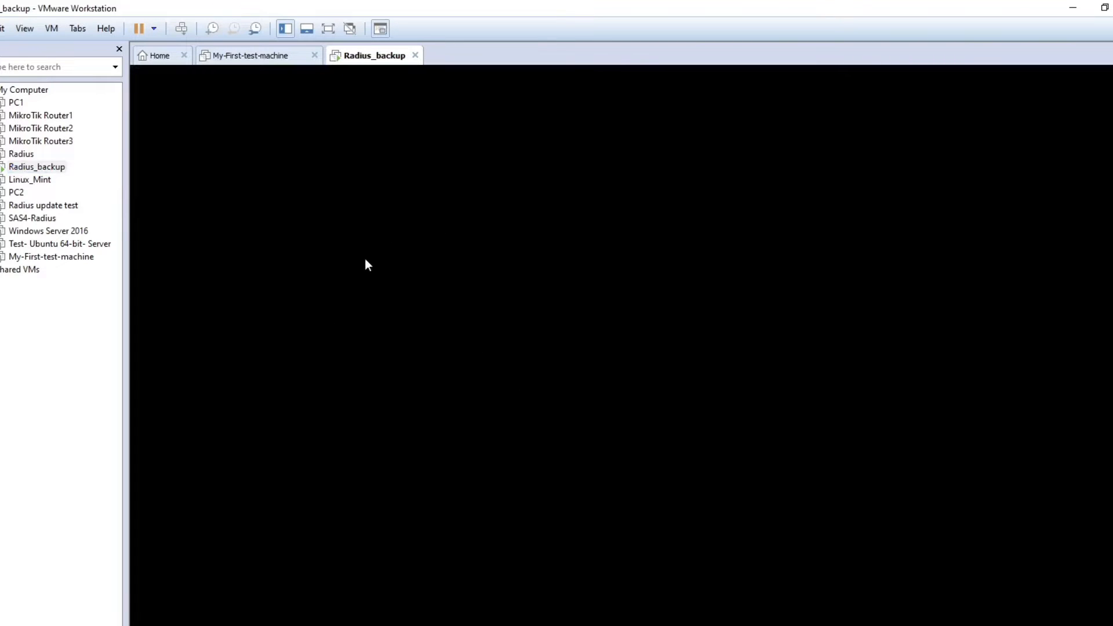
mouse_move(473, 258)
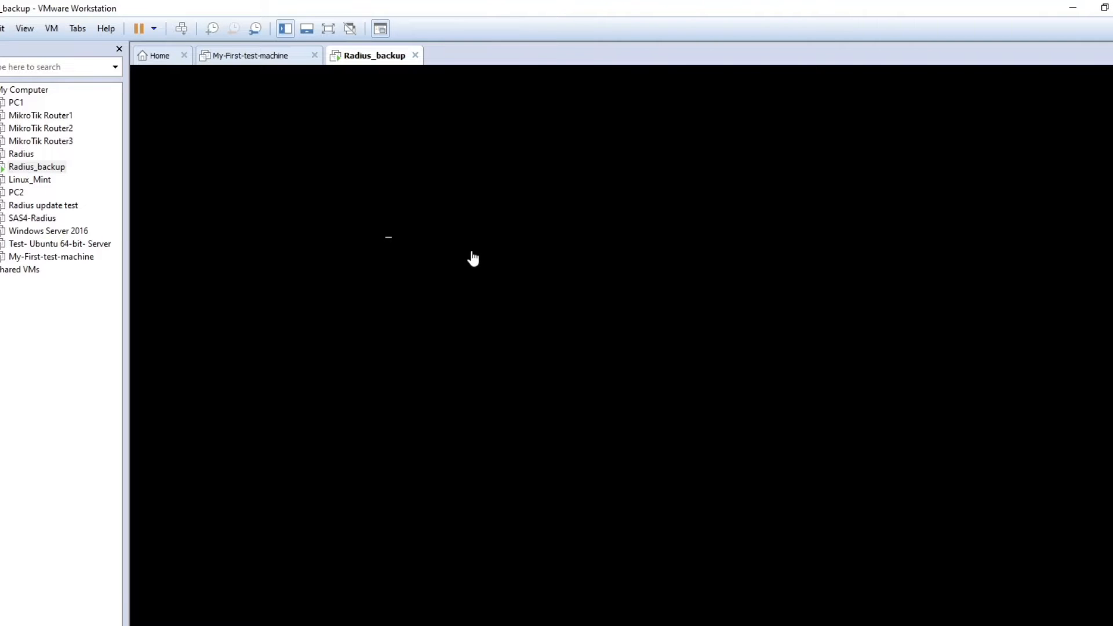
mouse_move(419, 247)
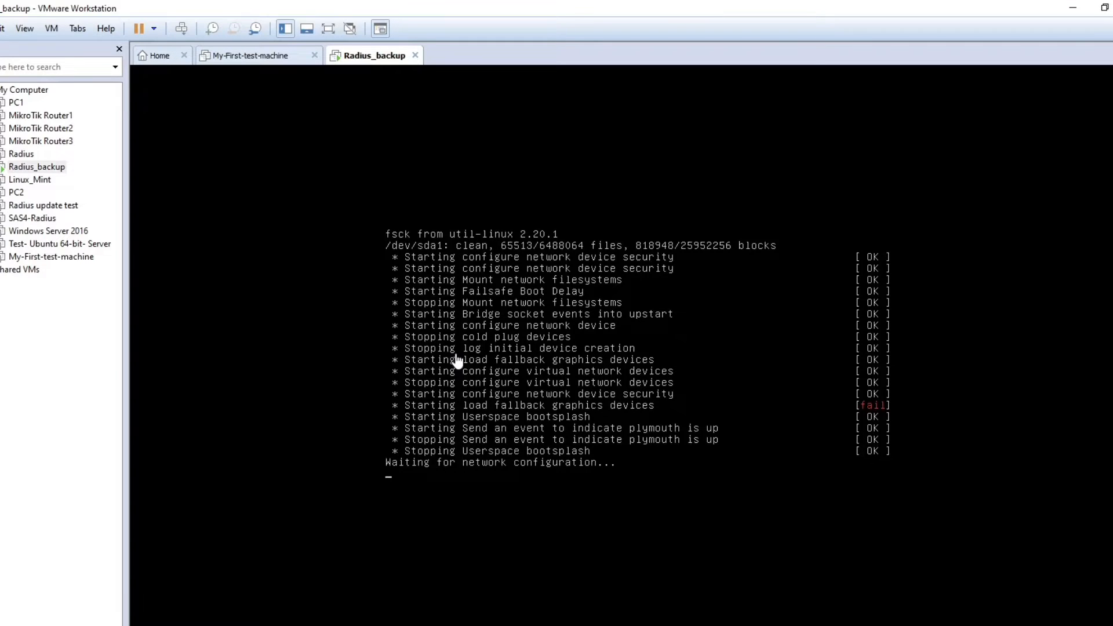
mouse_move(514, 377)
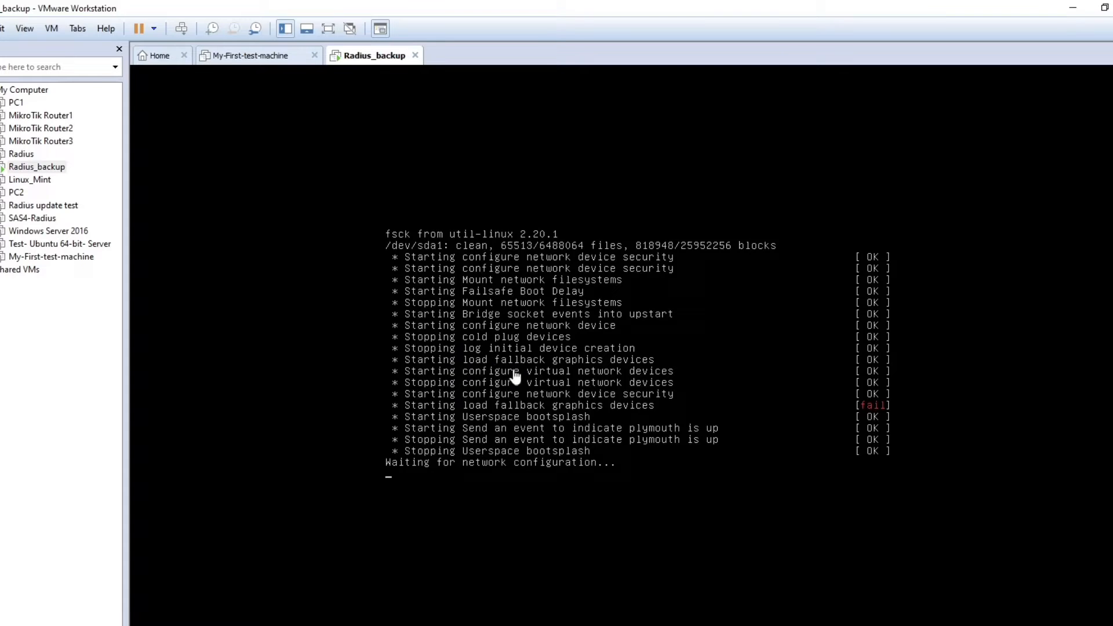
mouse_move(355, 358)
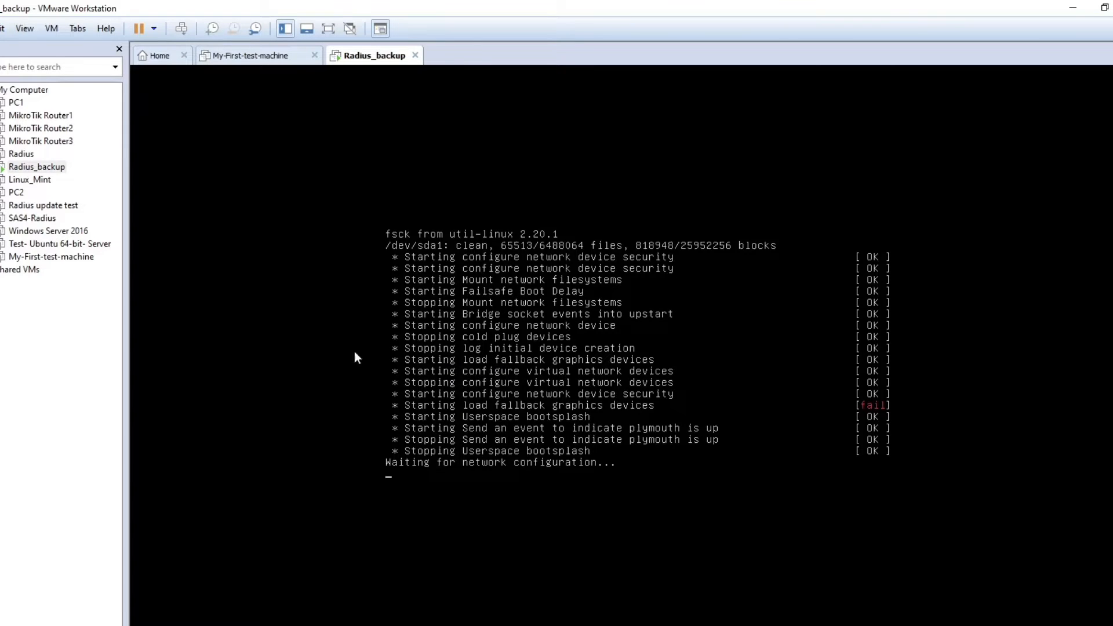
mouse_move(313, 292)
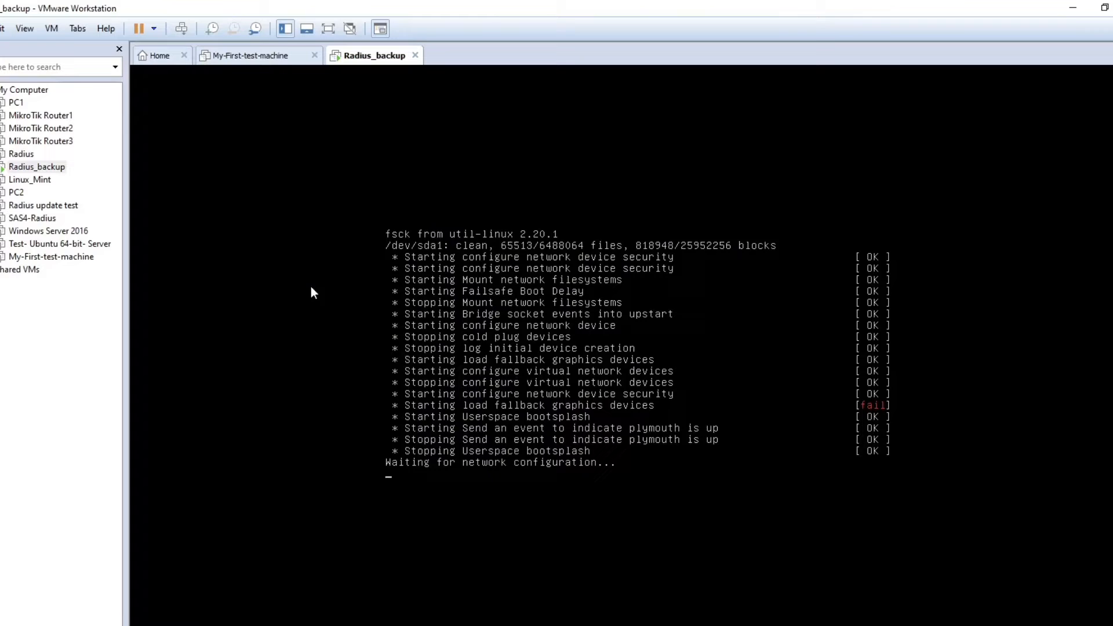
mouse_move(439, 266)
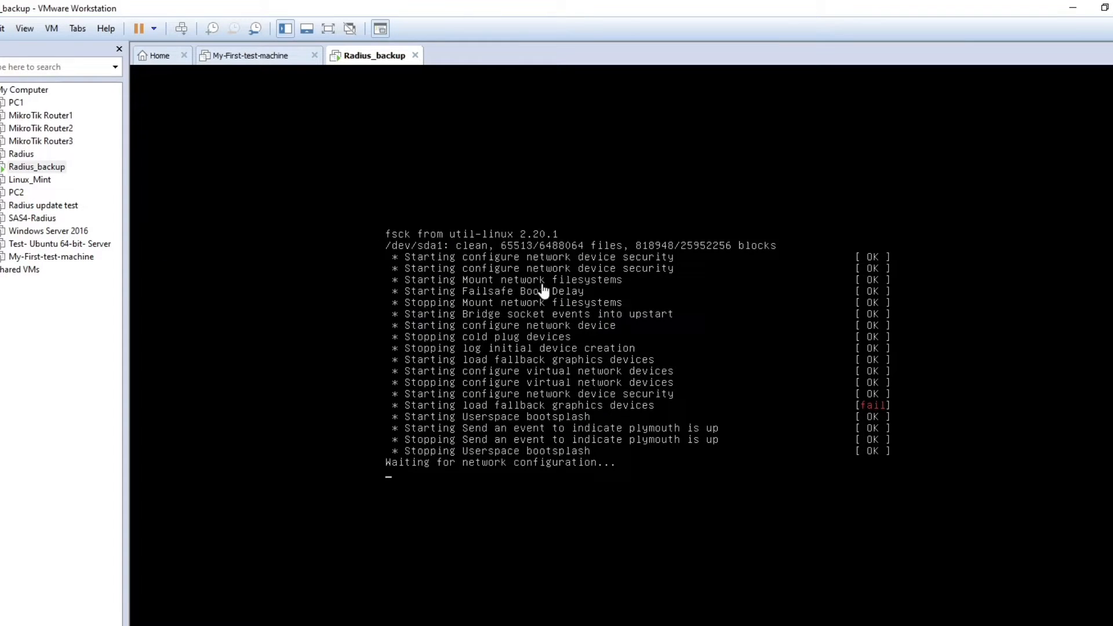
mouse_move(328, 291)
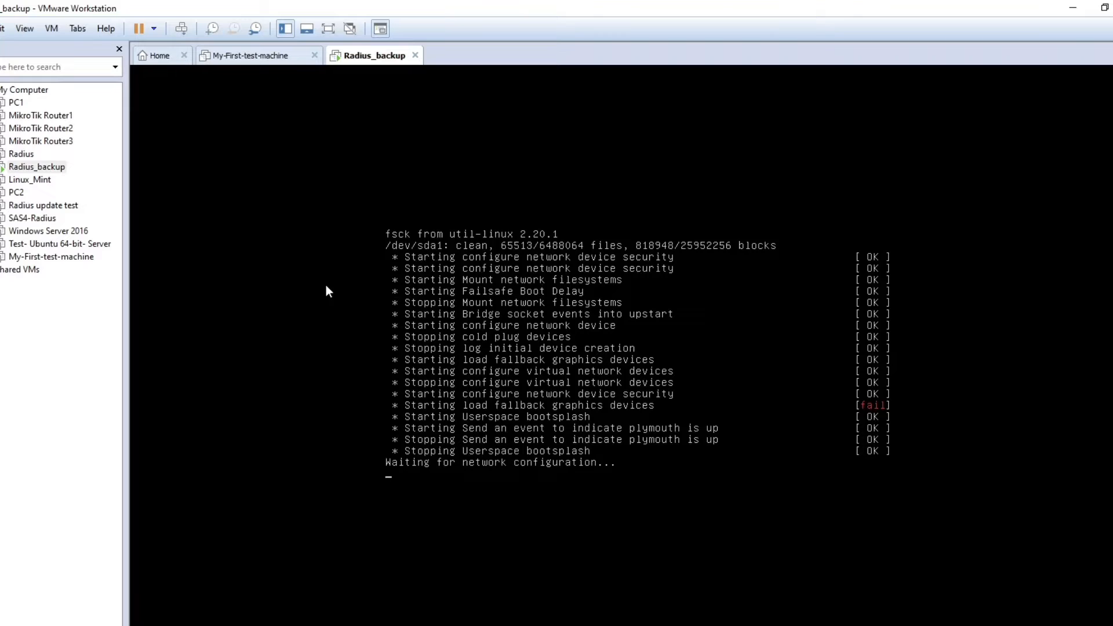
mouse_move(303, 243)
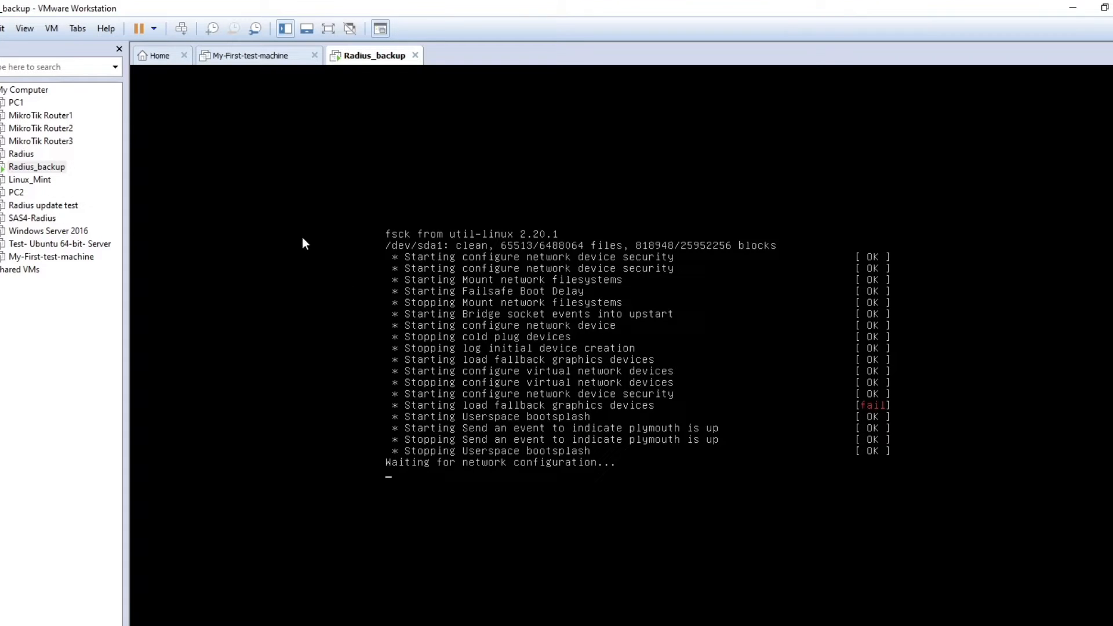
mouse_move(389, 247)
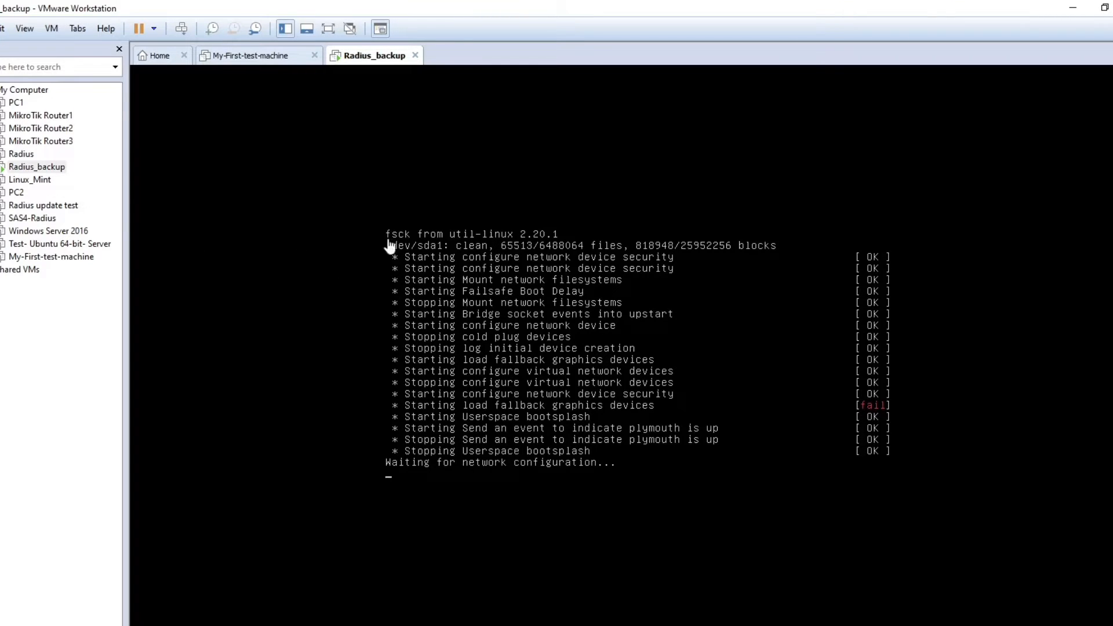
mouse_move(404, 263)
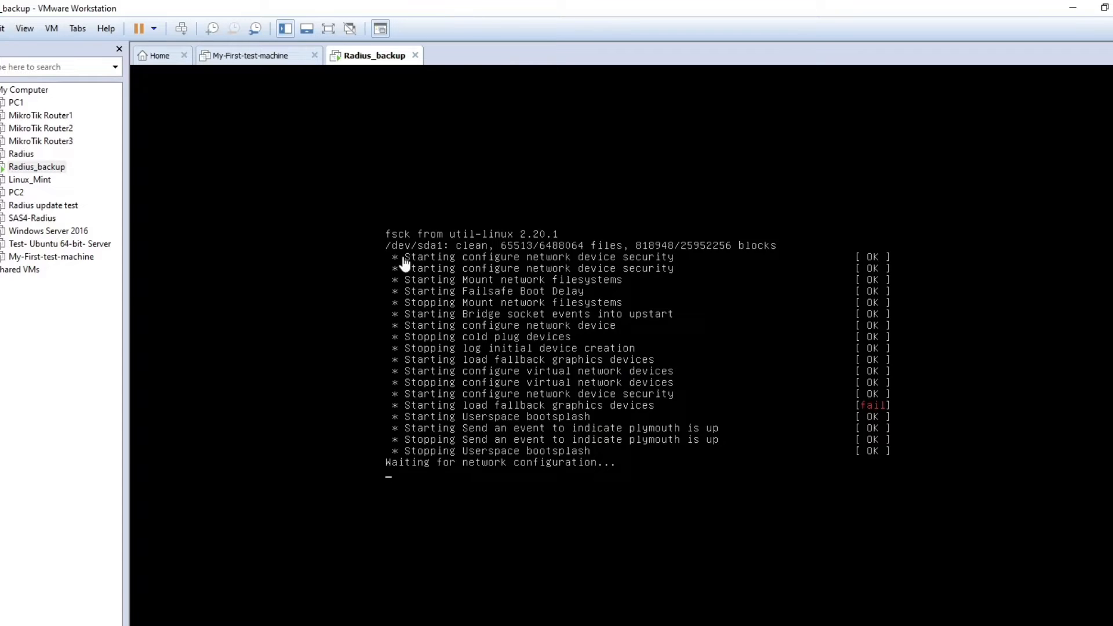
mouse_move(329, 288)
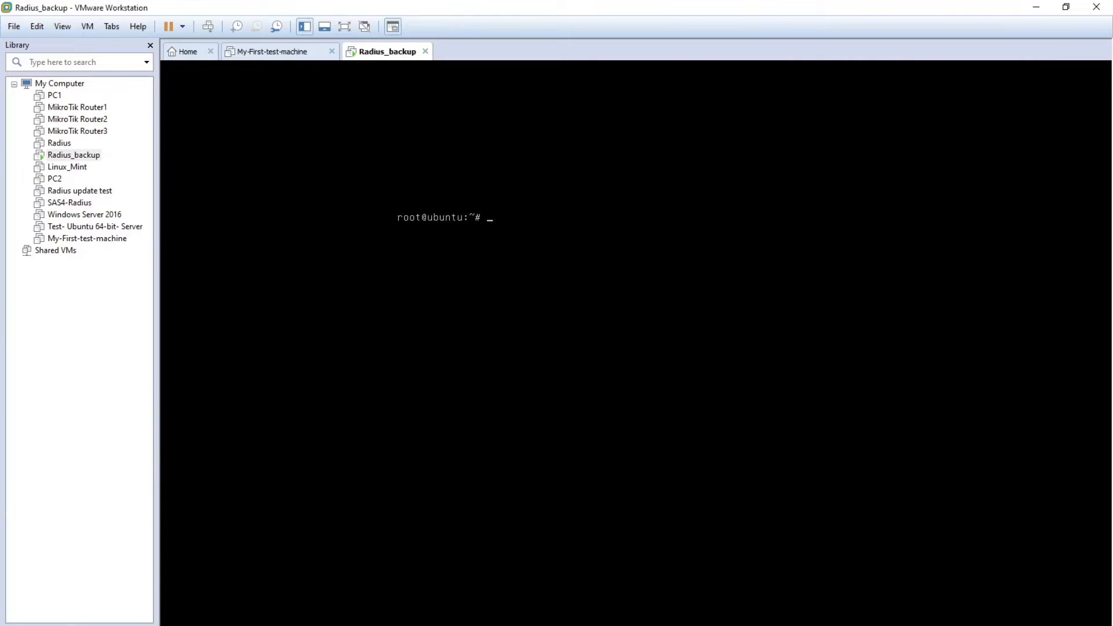
Change directories in the guest shell and into radiusmanager to view its files
text(cd /etc/)
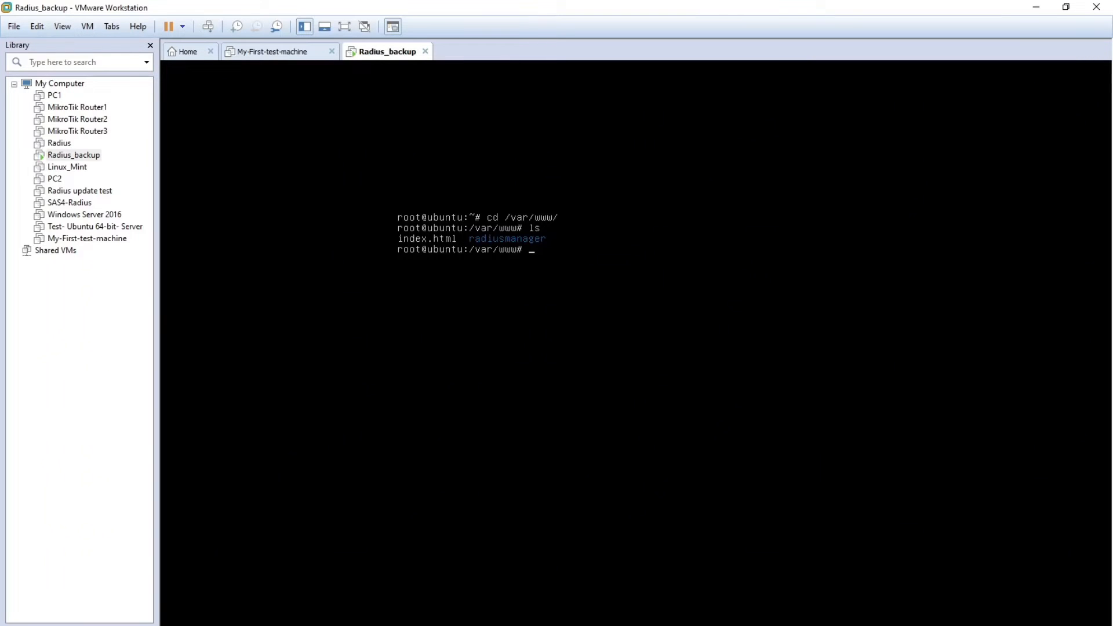
text(cd)
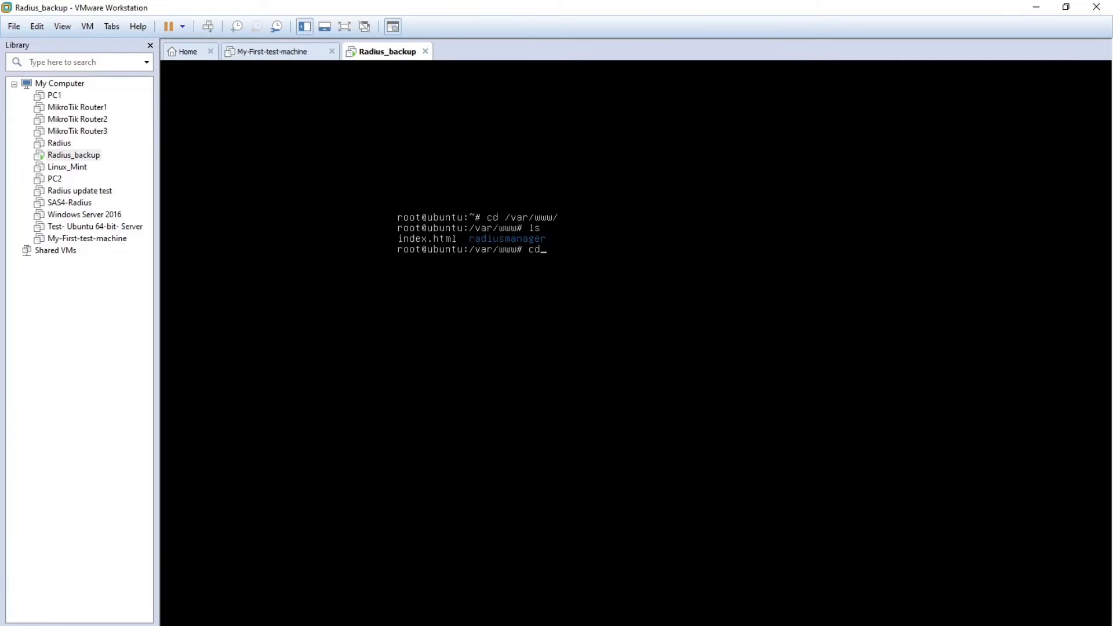
text(radiusmanager)
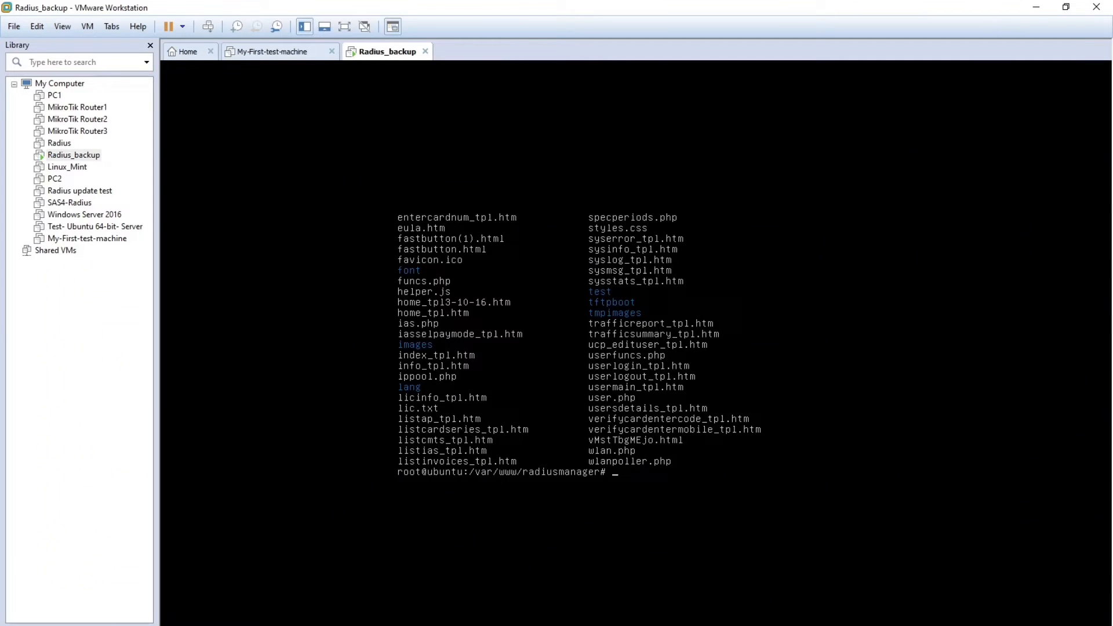
Power off Radius_backup and open its virtual machine settings
right_click(73, 155)
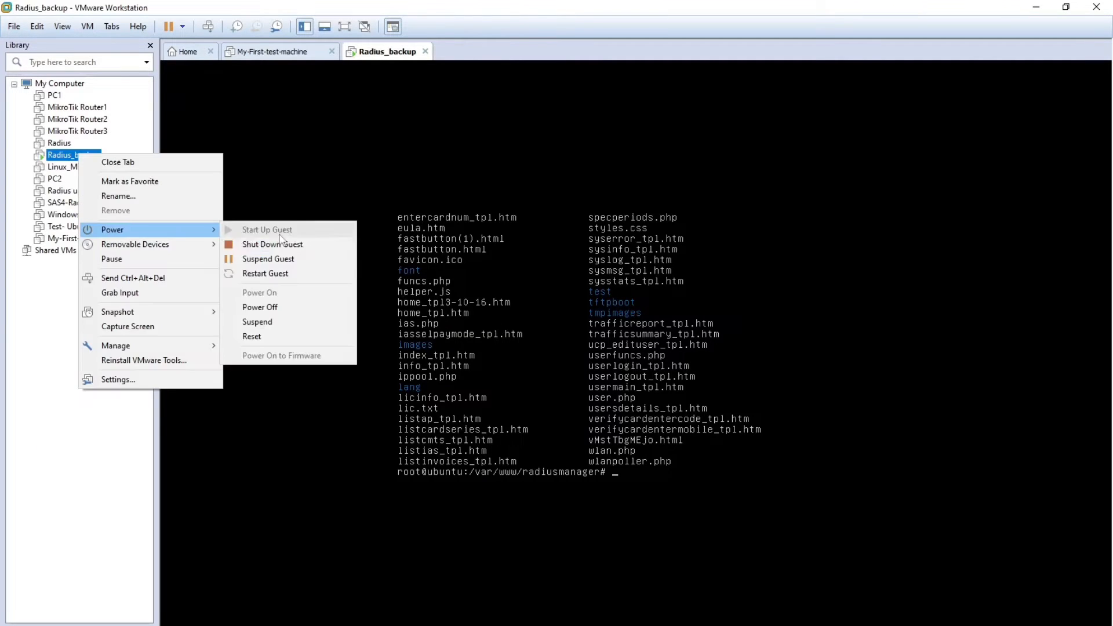
mouse_move(279, 301)
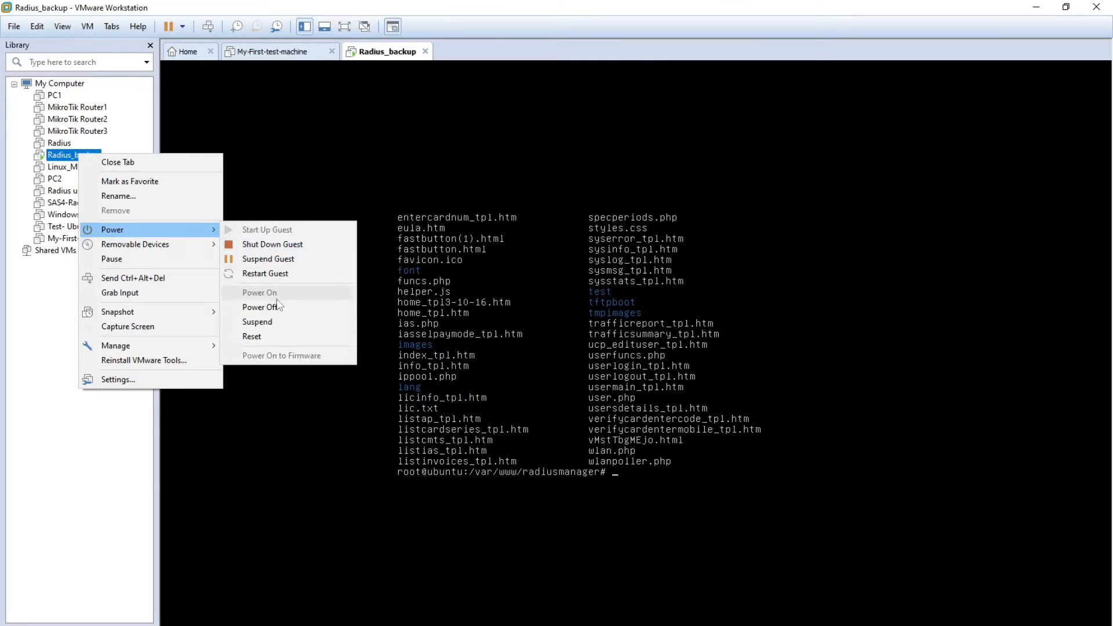
click(261, 307)
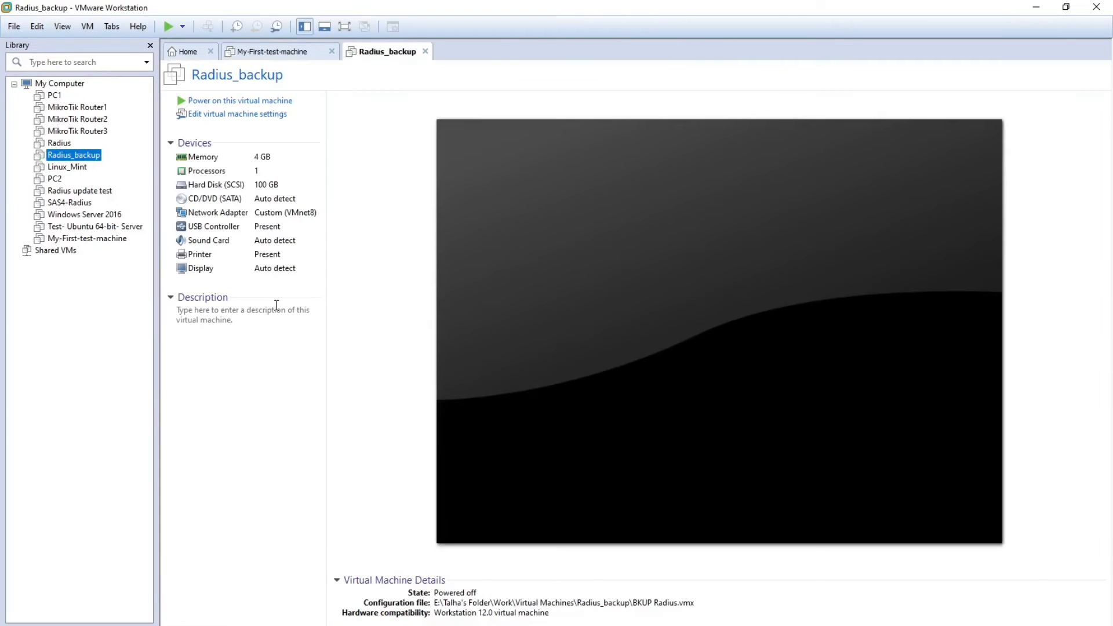
mouse_move(291, 227)
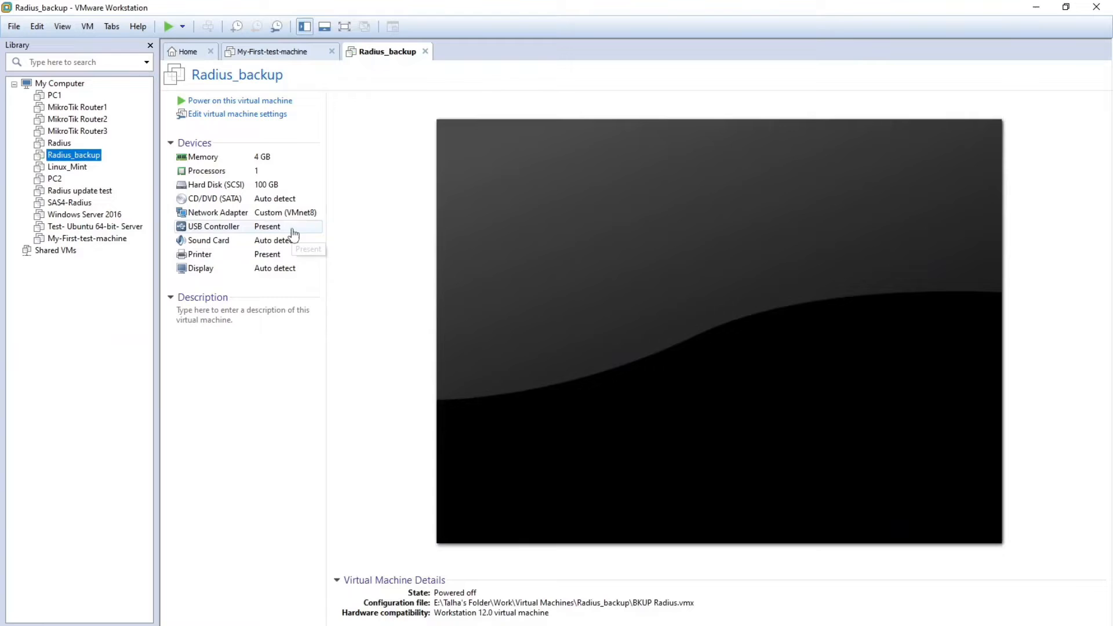
right_click(73, 155)
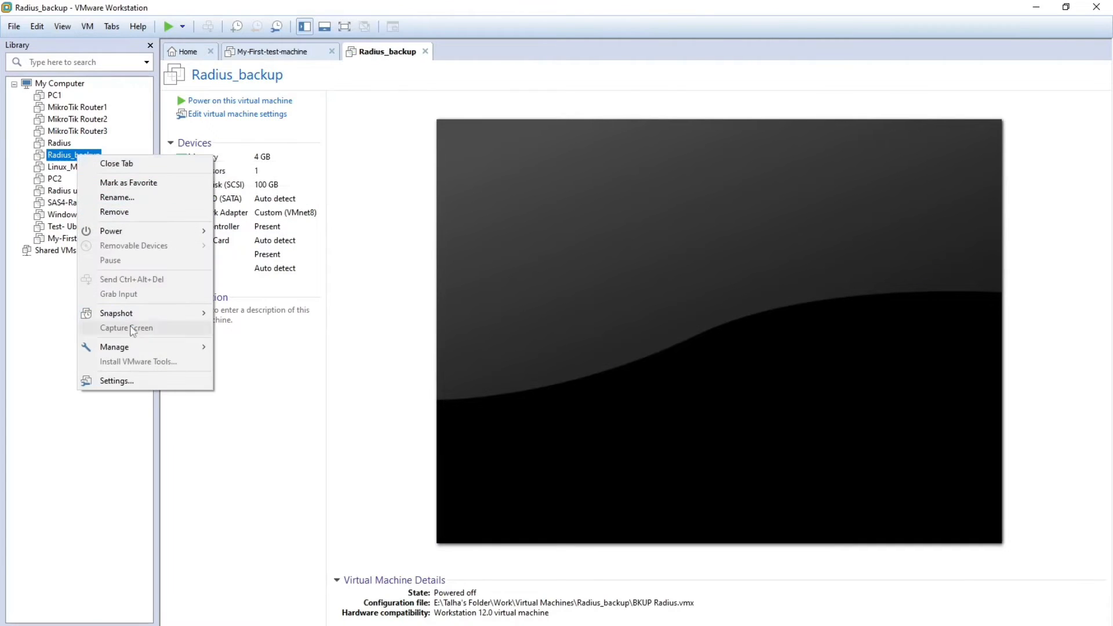
click(116, 381)
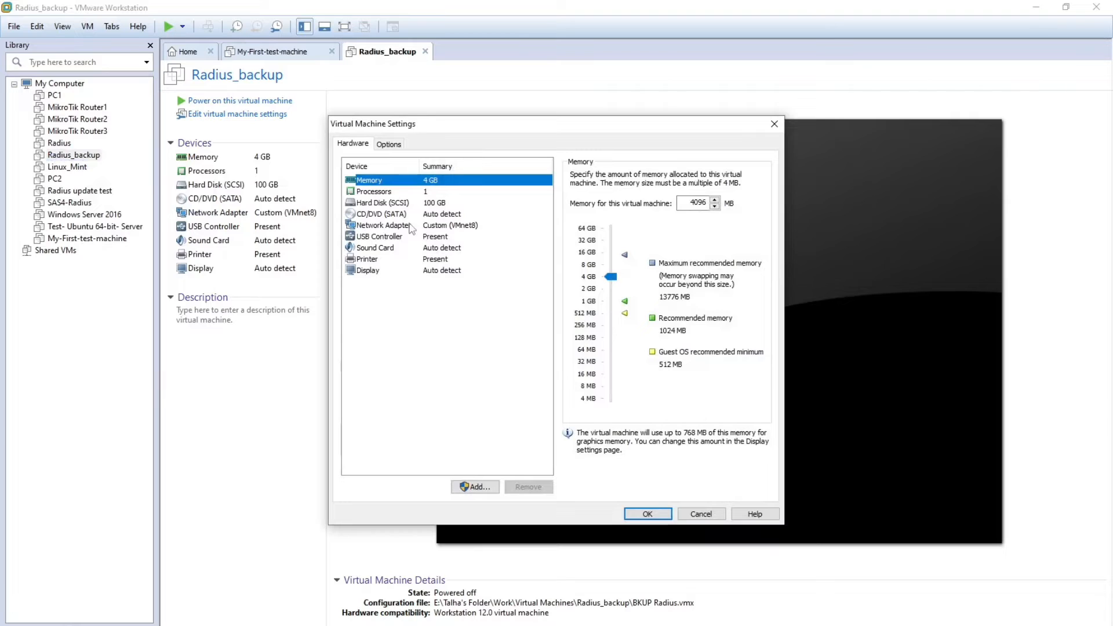
mouse_move(411, 229)
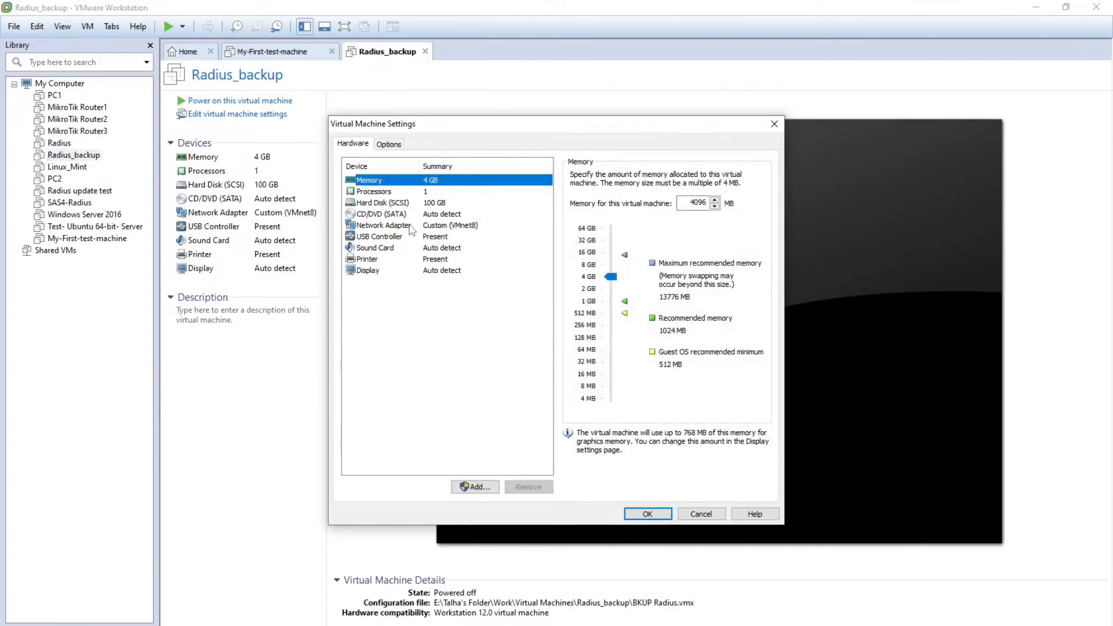
Select the SCSI hard disk and open the Map Virtual Disk dialog
click(378, 203)
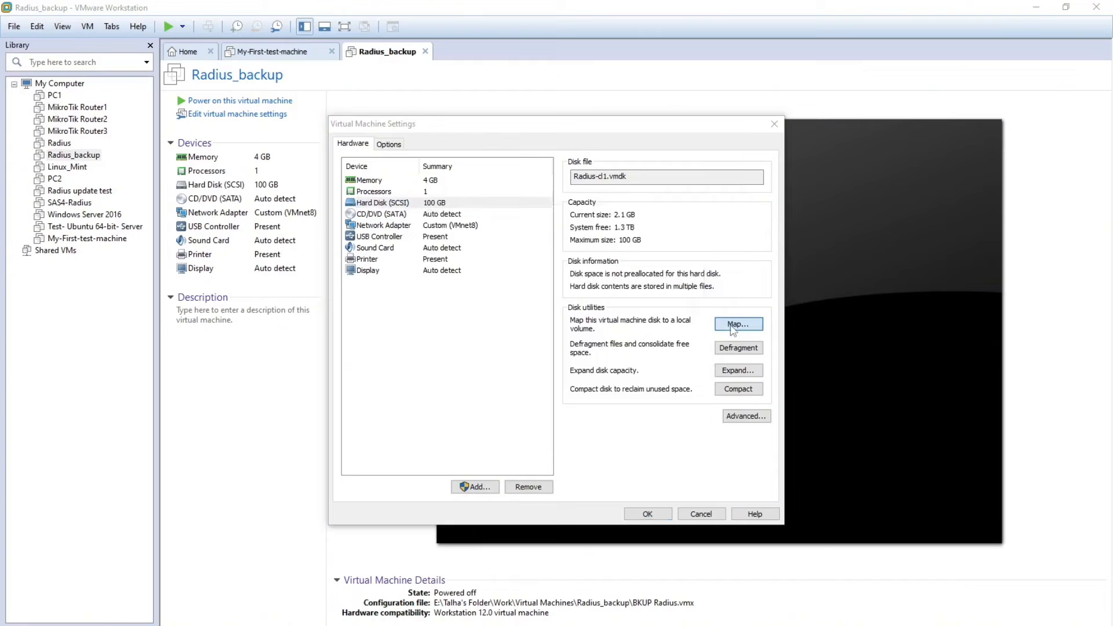
click(738, 323)
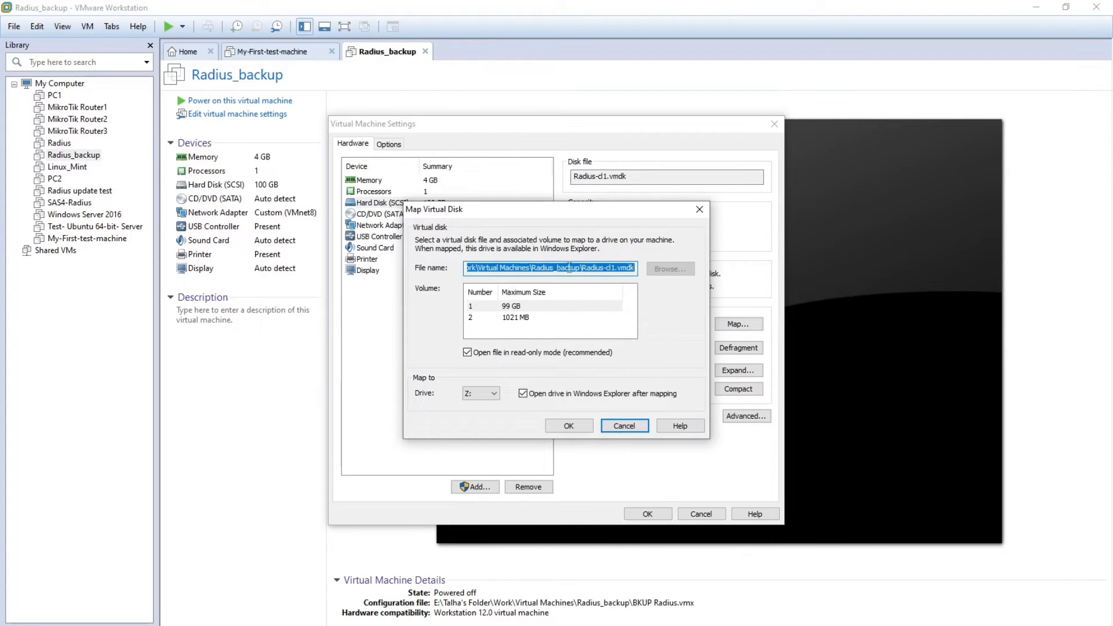
Map Radius-cl1.vmdk read-only to drive letter Q:
click(511, 378)
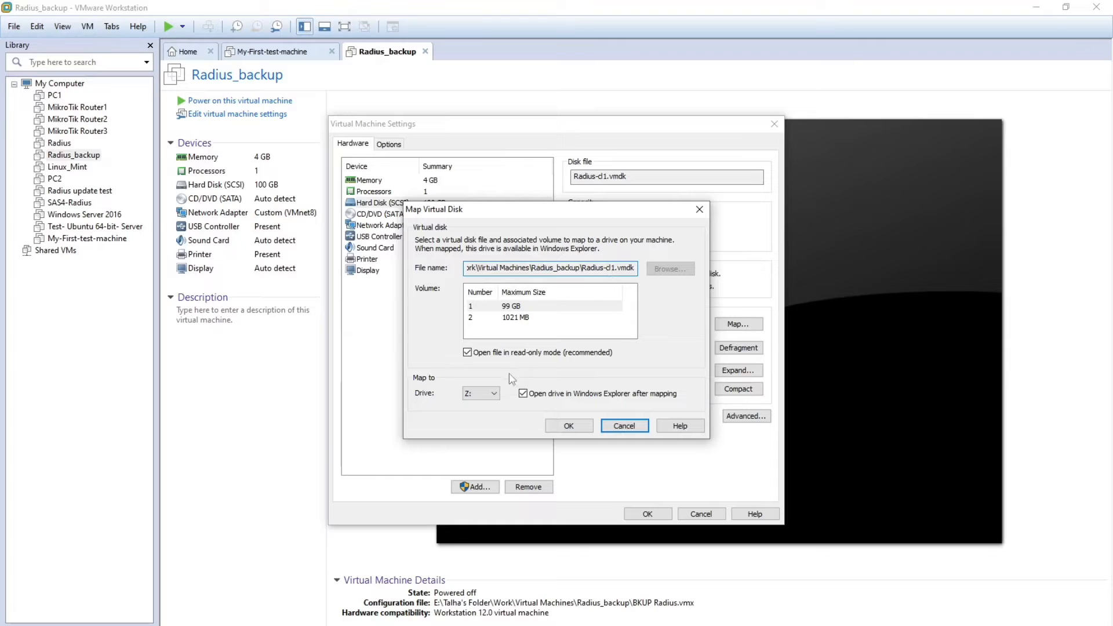
click(494, 393)
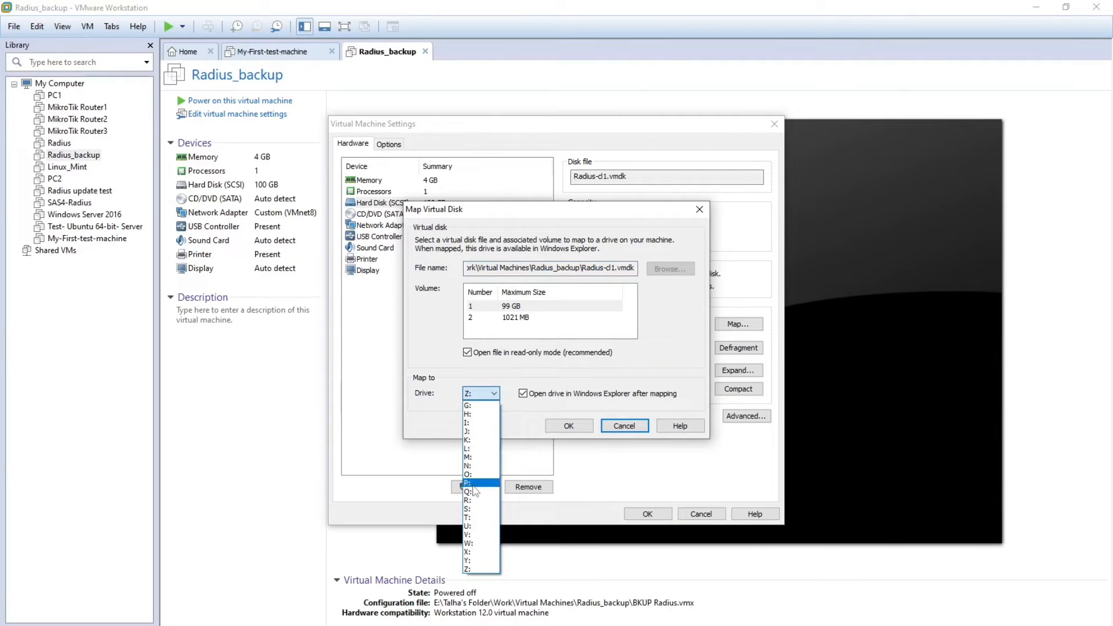
click(469, 491)
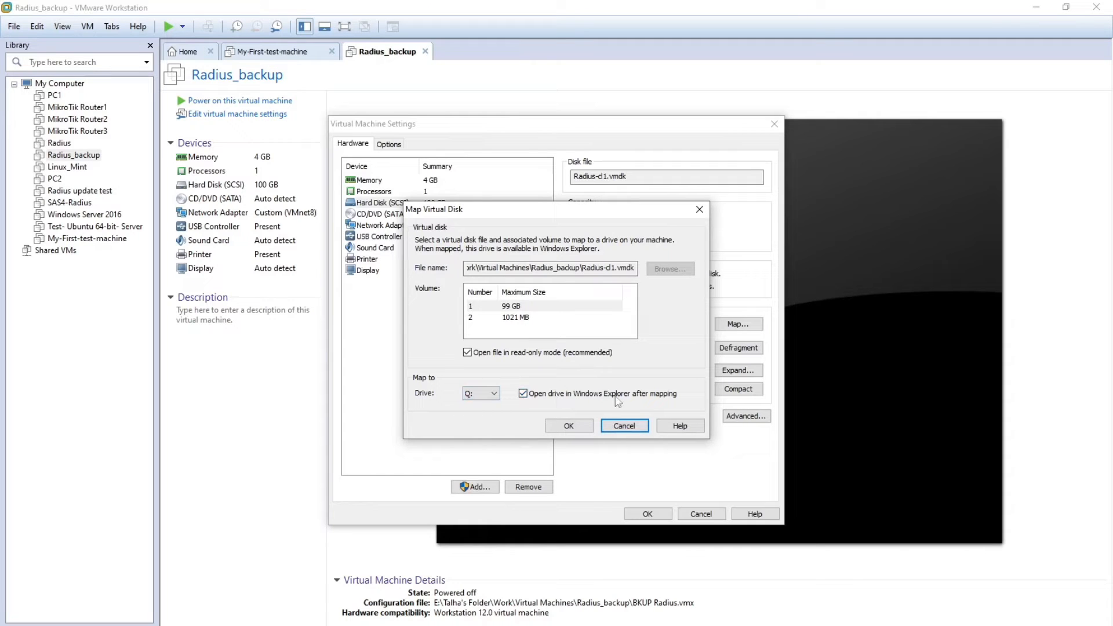
mouse_move(517, 404)
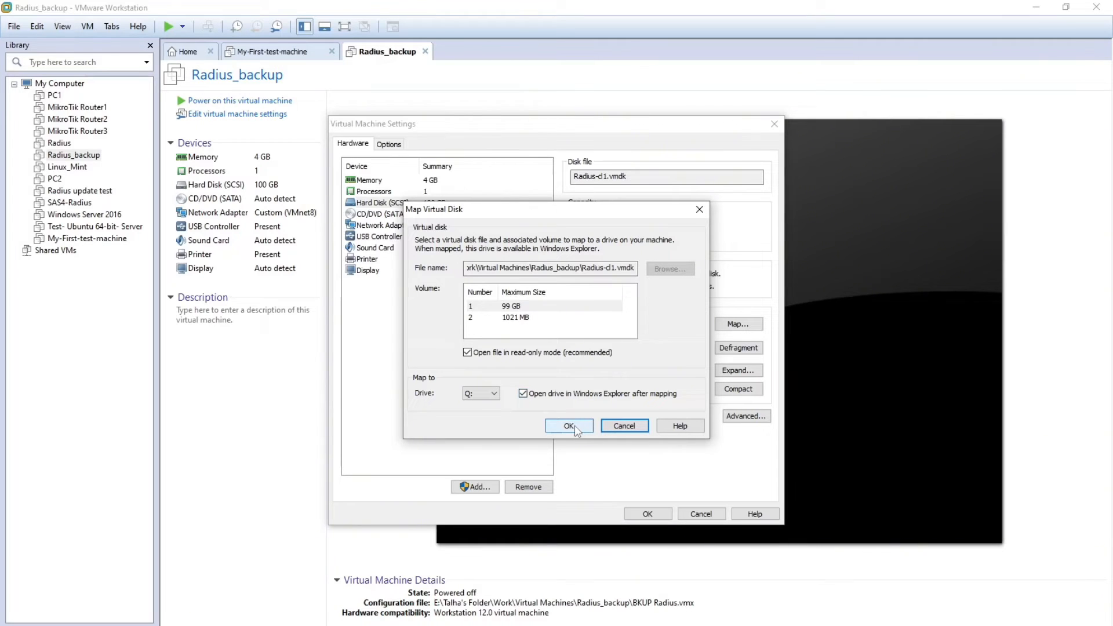
click(568, 426)
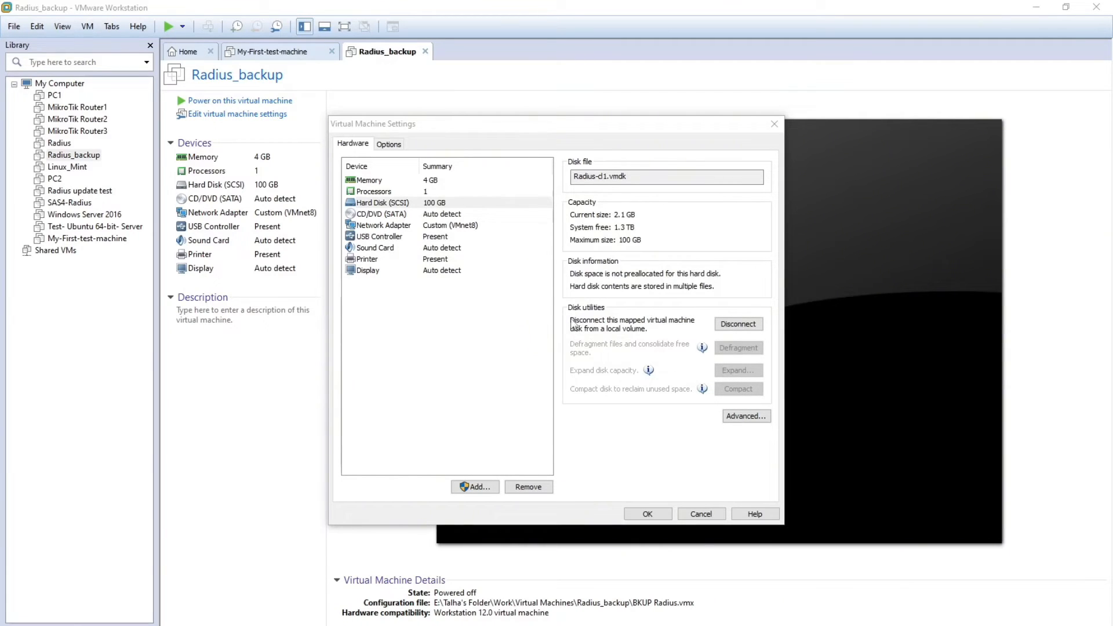
mouse_move(526, 292)
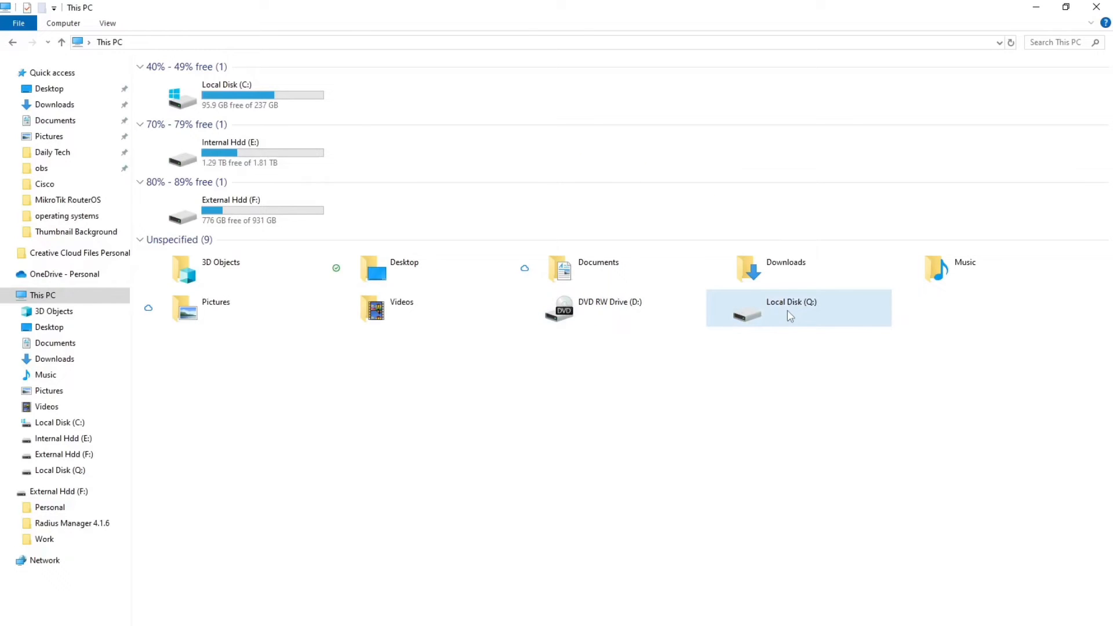
mouse_move(721, 404)
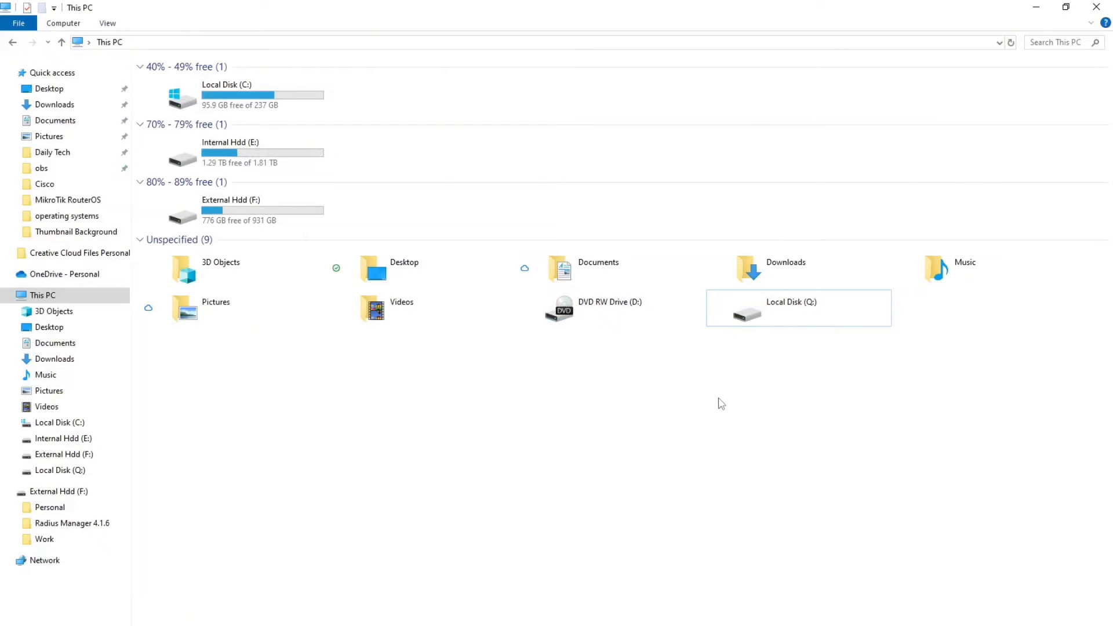
mouse_move(761, 332)
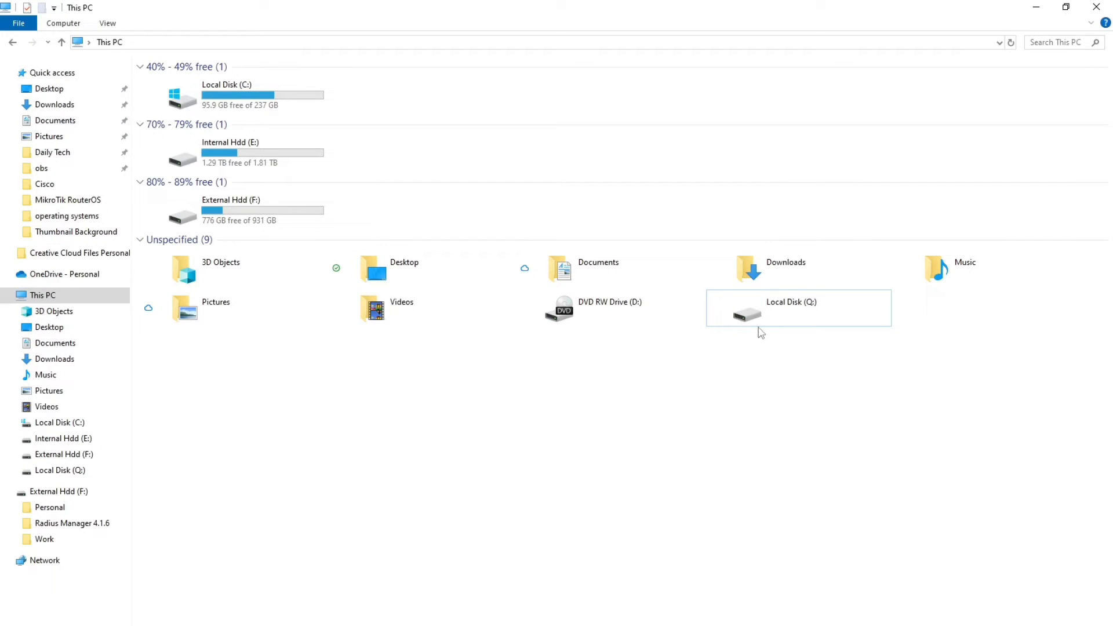
click(790, 308)
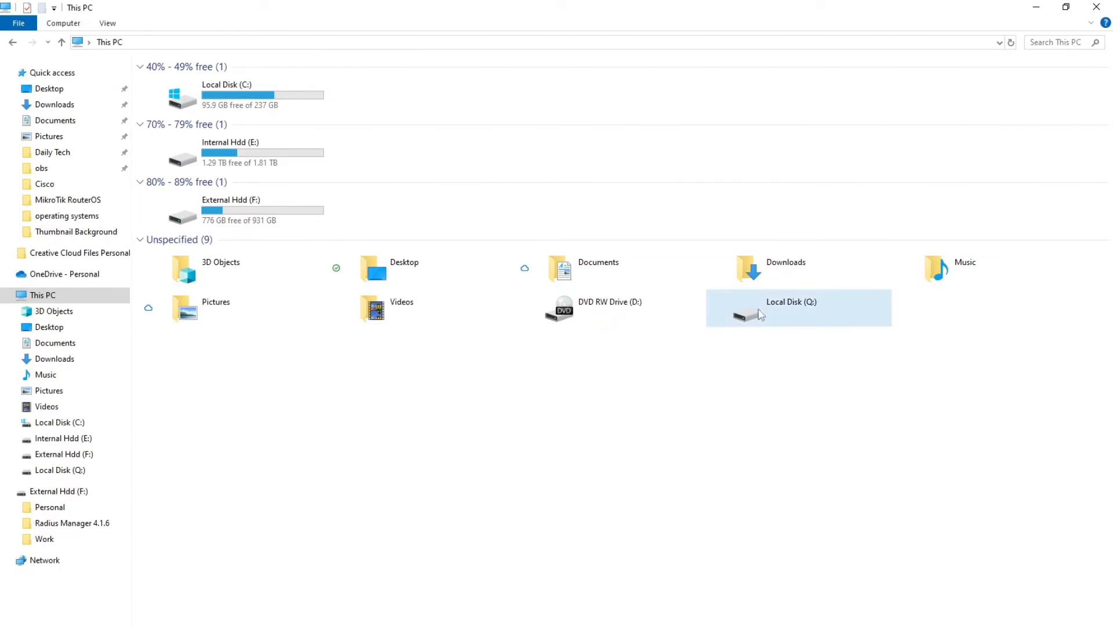
click(790, 307)
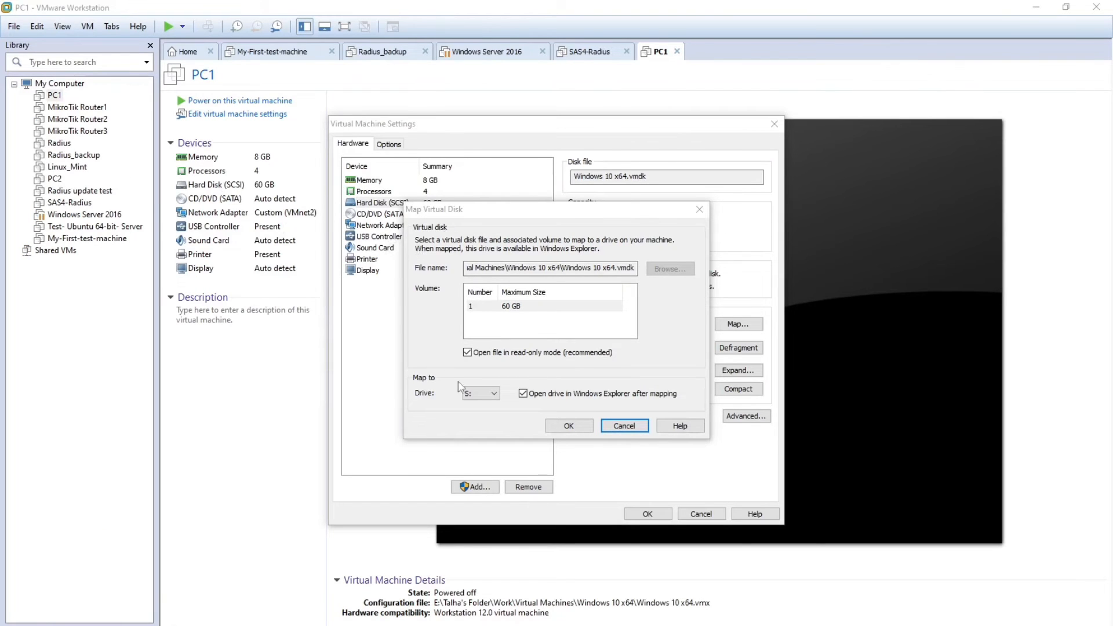
mouse_move(472, 407)
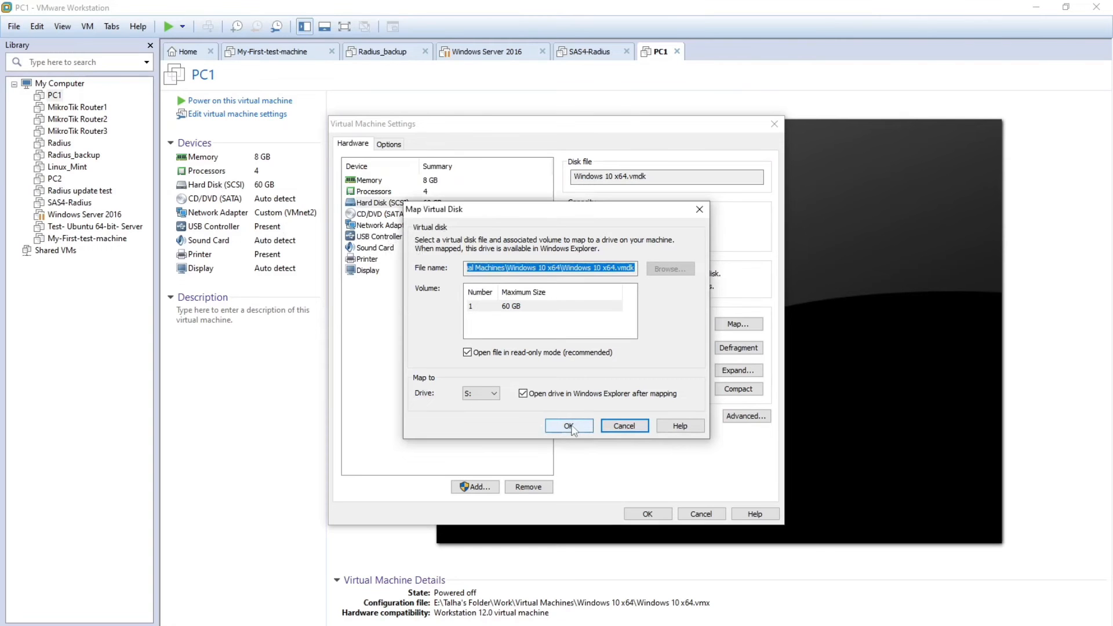
Confirm mapping PC1's Windows 10 x64.vmdk to drive S:
click(567, 426)
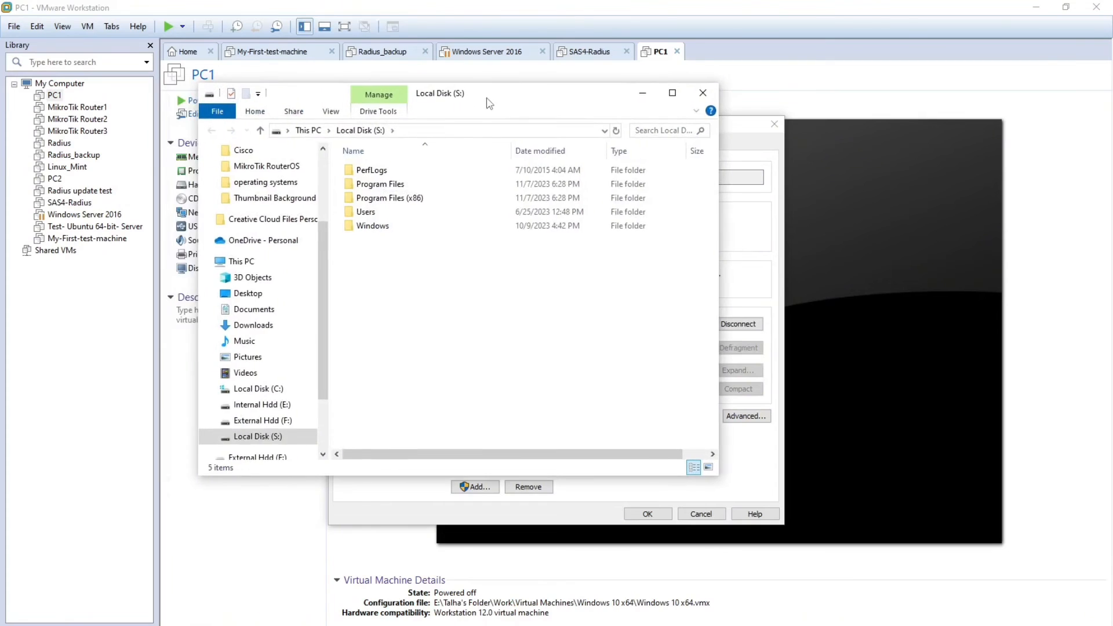
Maximize Explorer, open Local Disk (S:) from This PC, and open a system folder
click(670, 92)
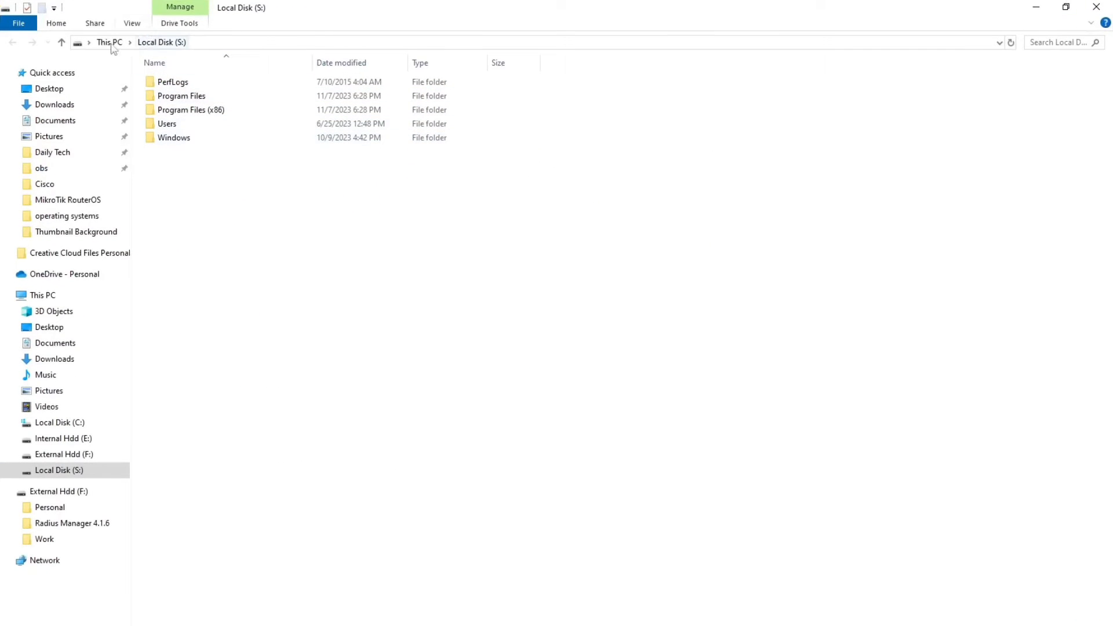
click(110, 41)
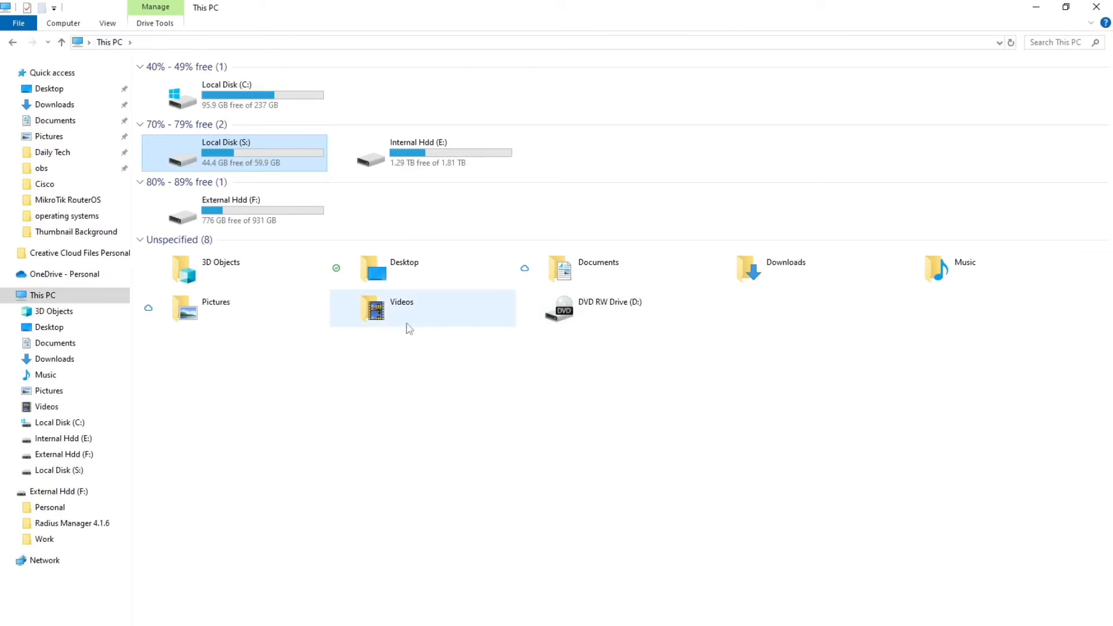
mouse_move(257, 158)
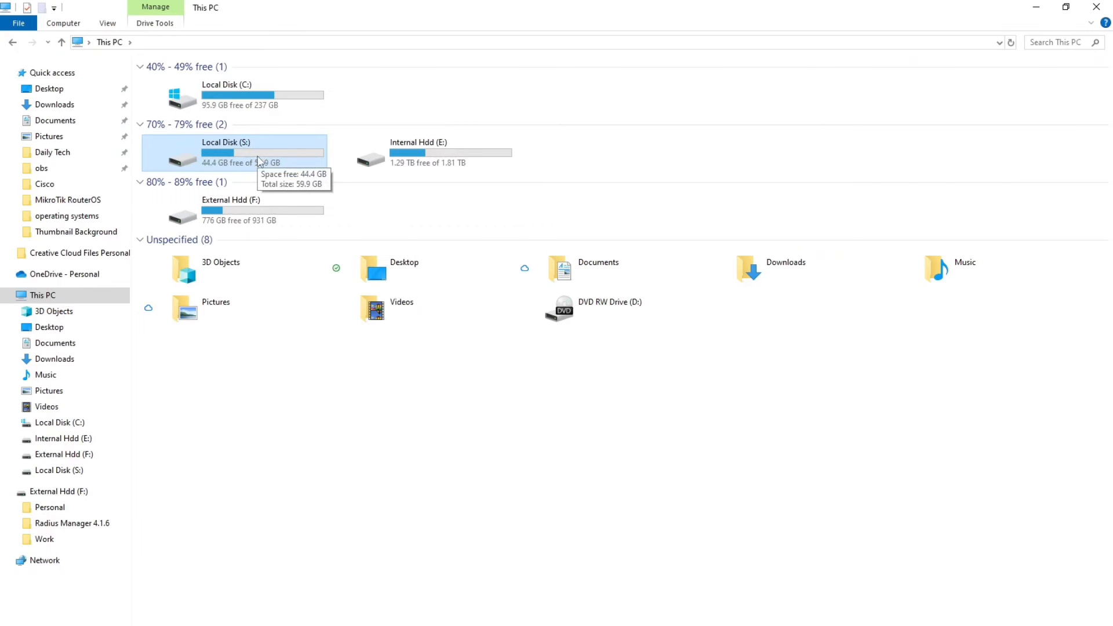
double_click(227, 151)
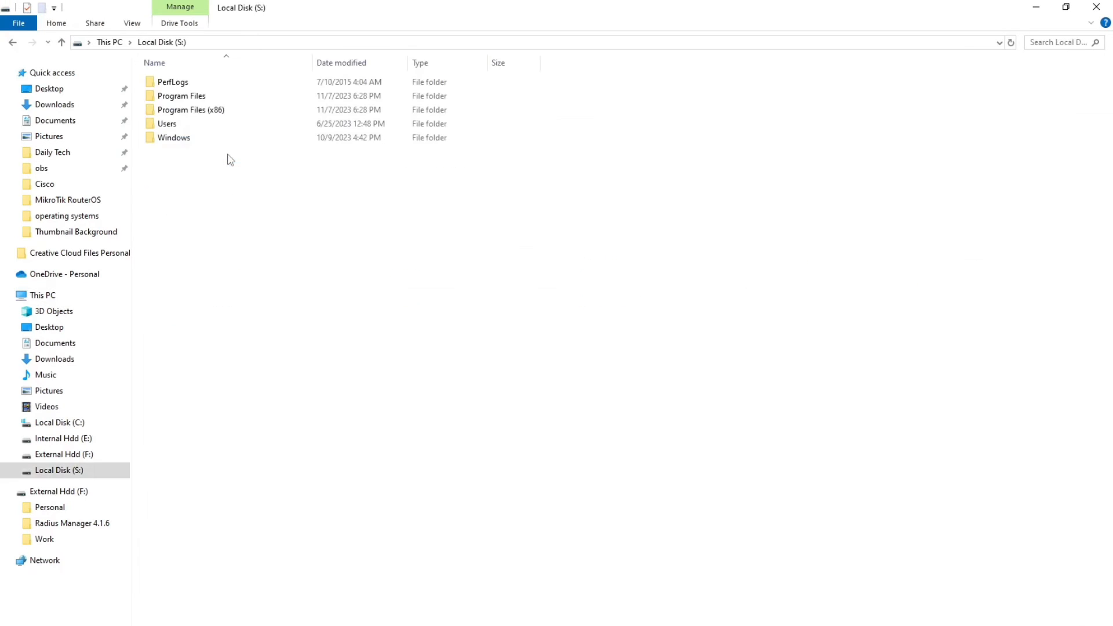
double_click(174, 136)
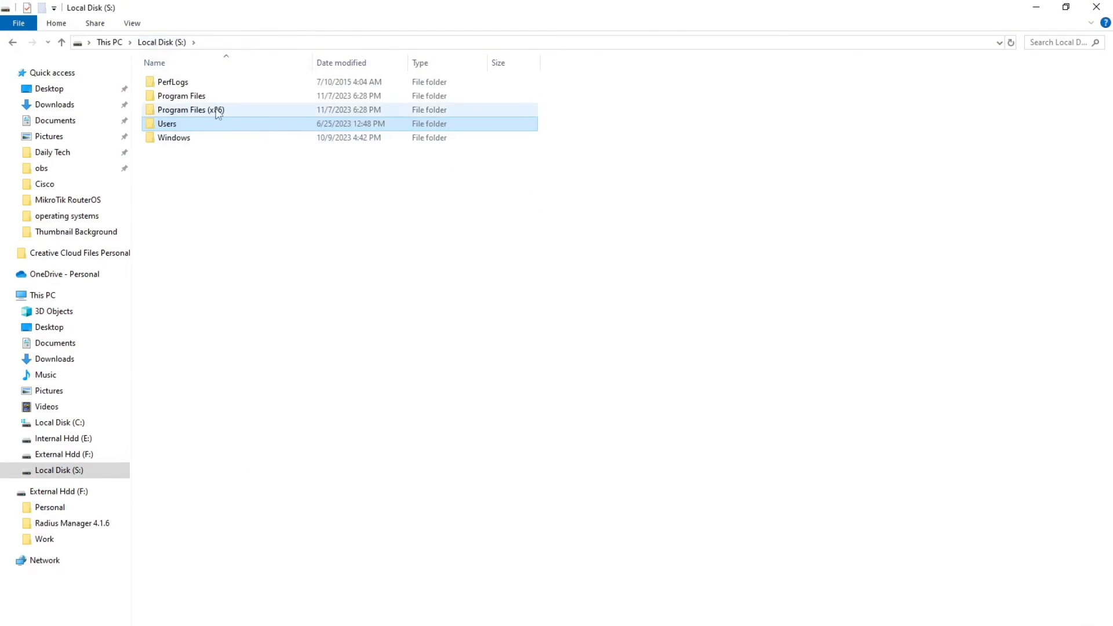
double_click(189, 109)
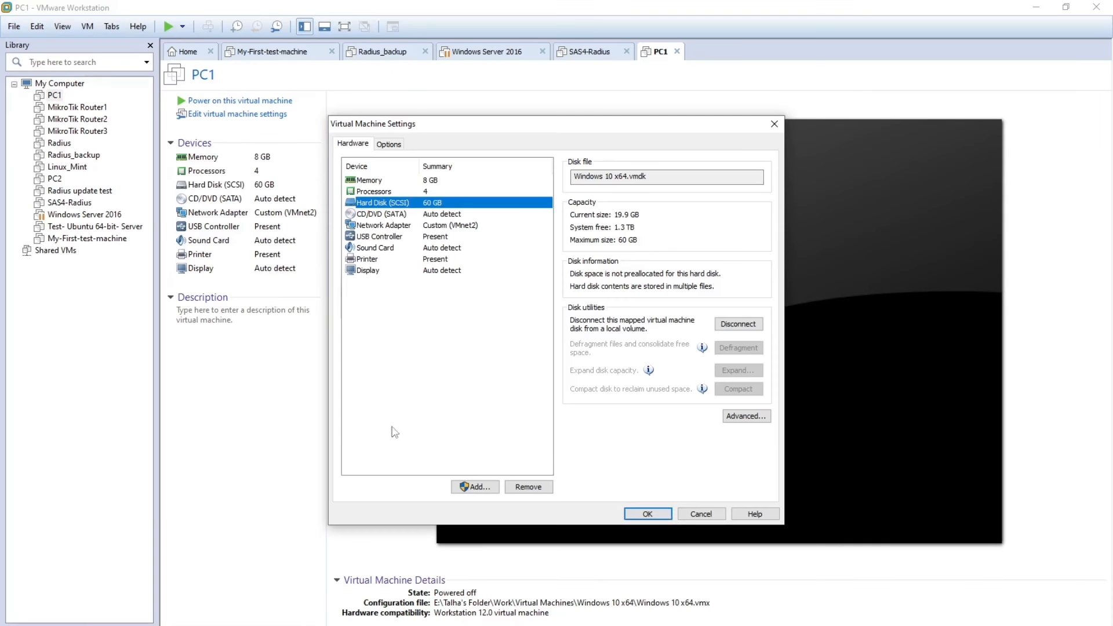
mouse_move(414, 390)
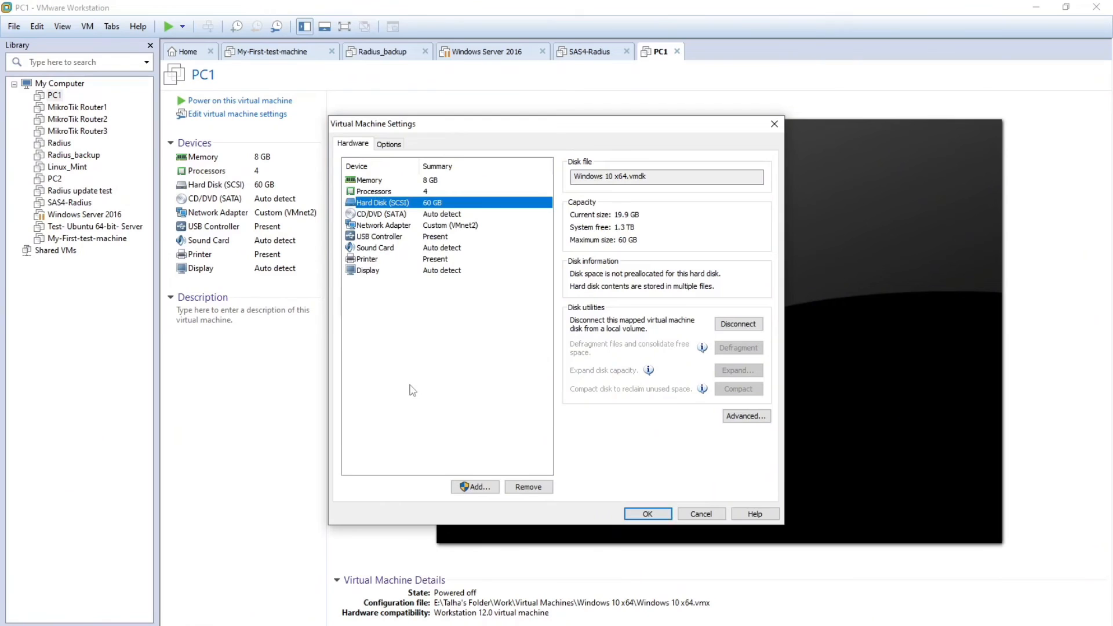